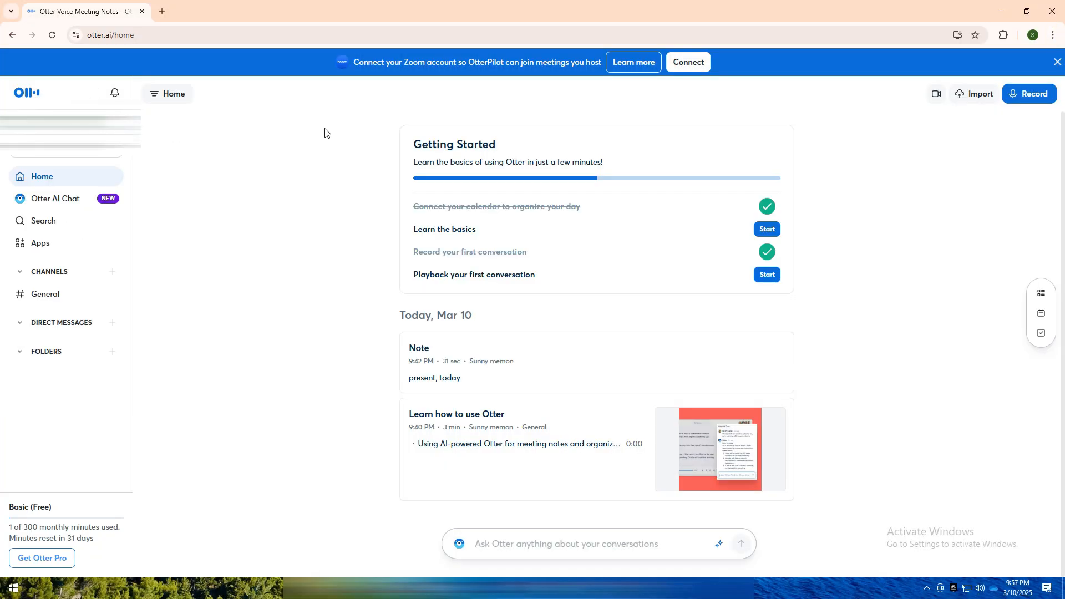
mouse_move(264, 176)
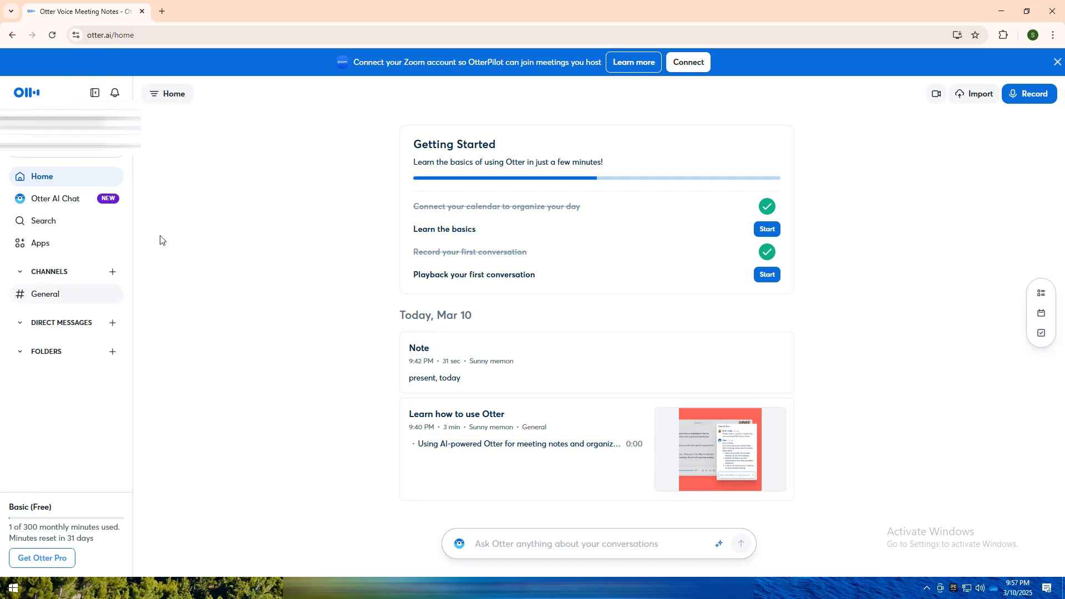
mouse_move(37, 517)
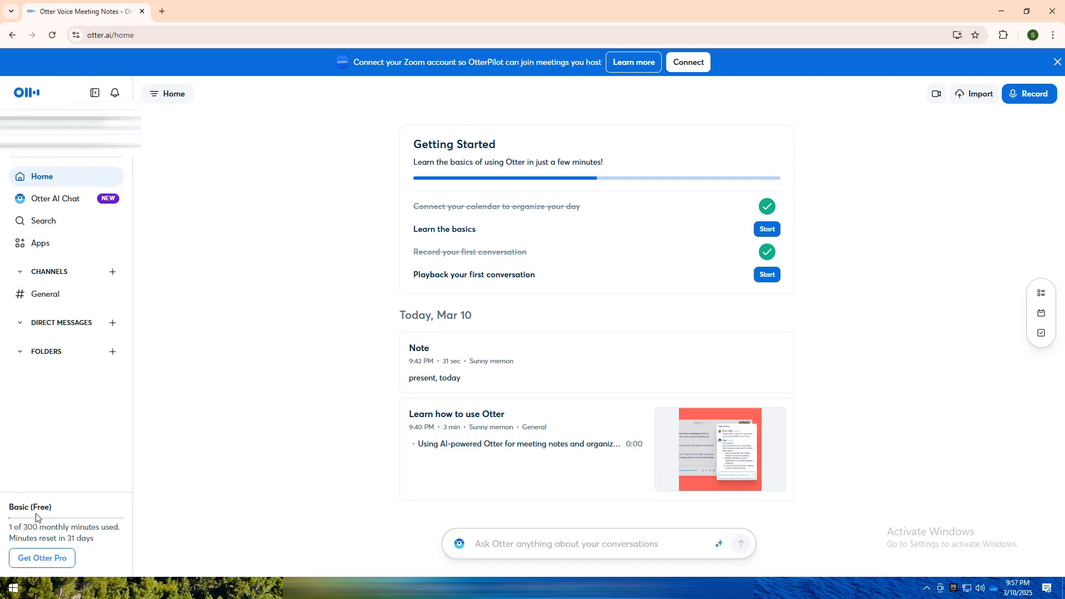
mouse_move(142, 390)
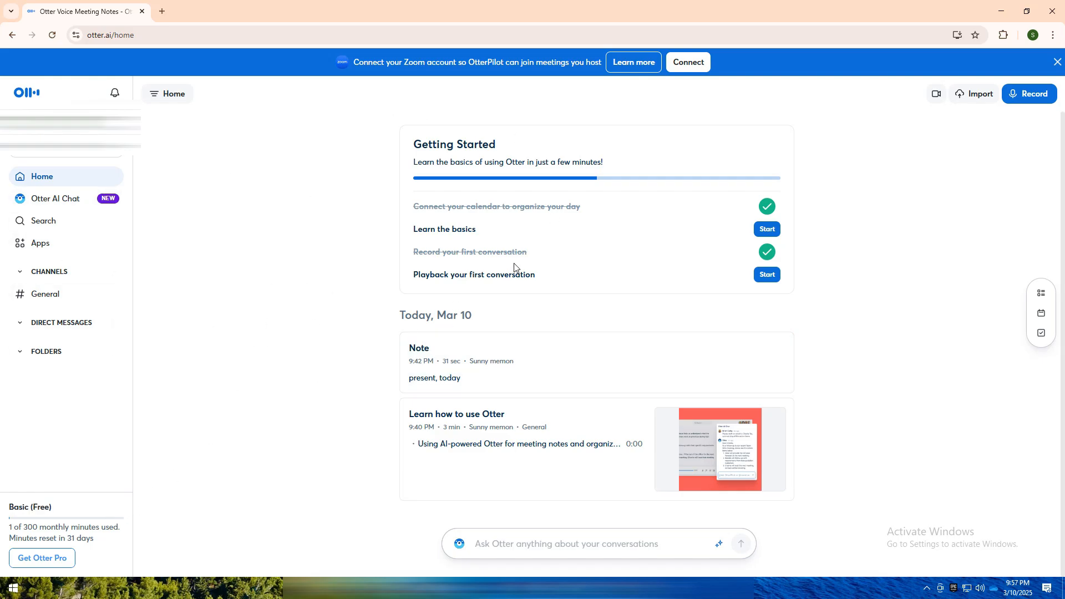
mouse_move(898, 260)
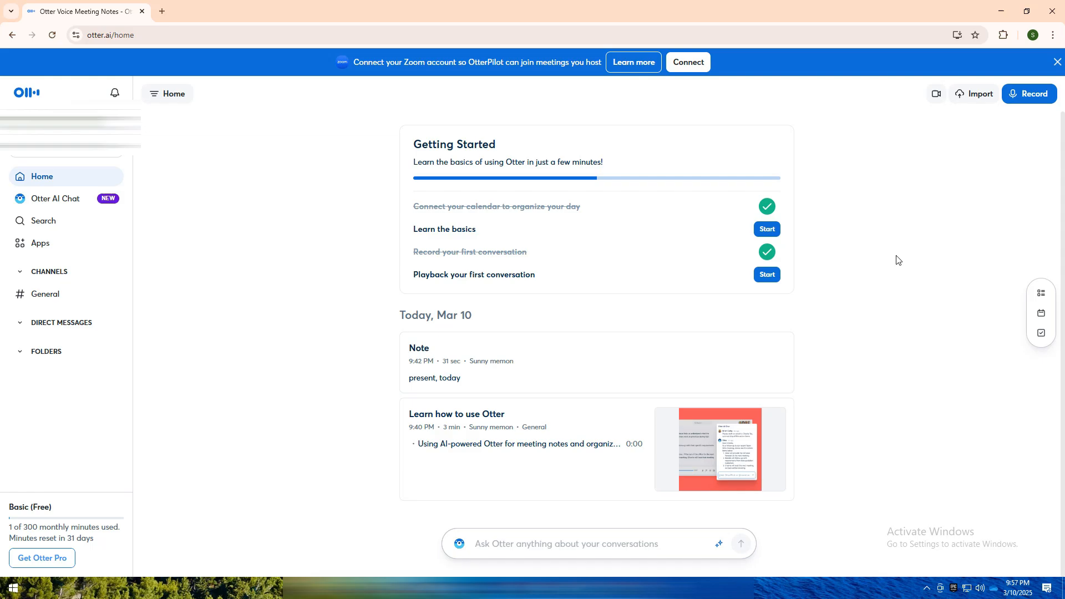
mouse_move(850, 323)
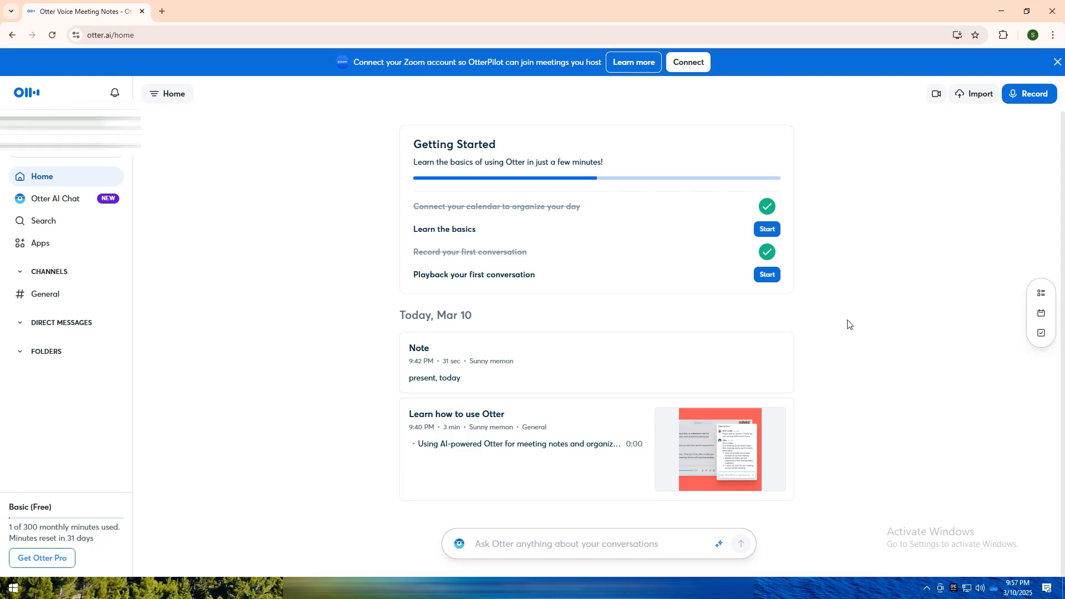
mouse_move(864, 95)
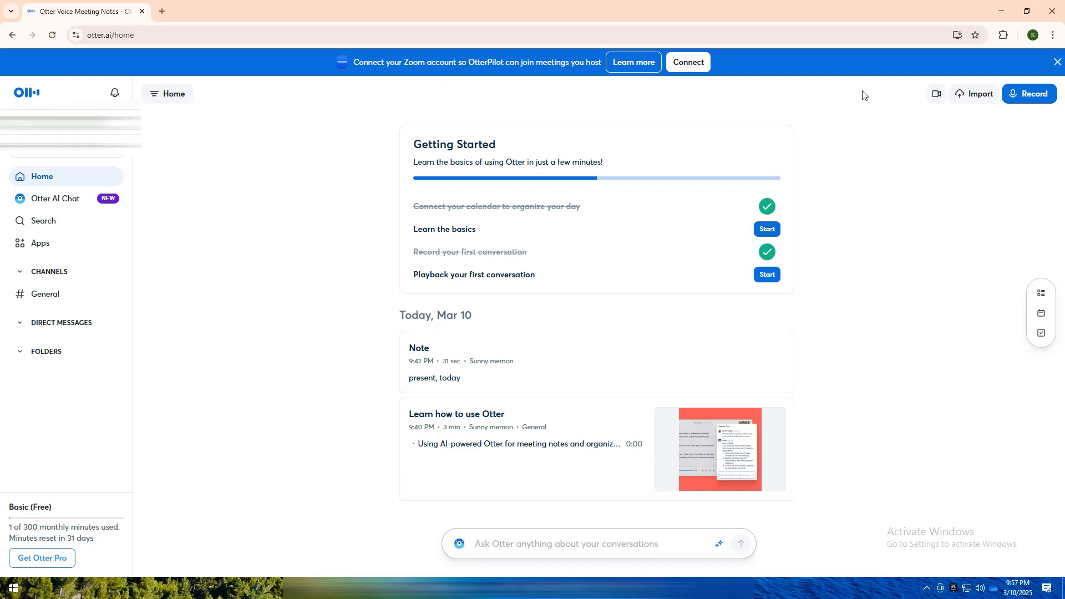
Start a live recording of a new Note capturing the greeting "Hello, how are you."
left_click(1028, 94)
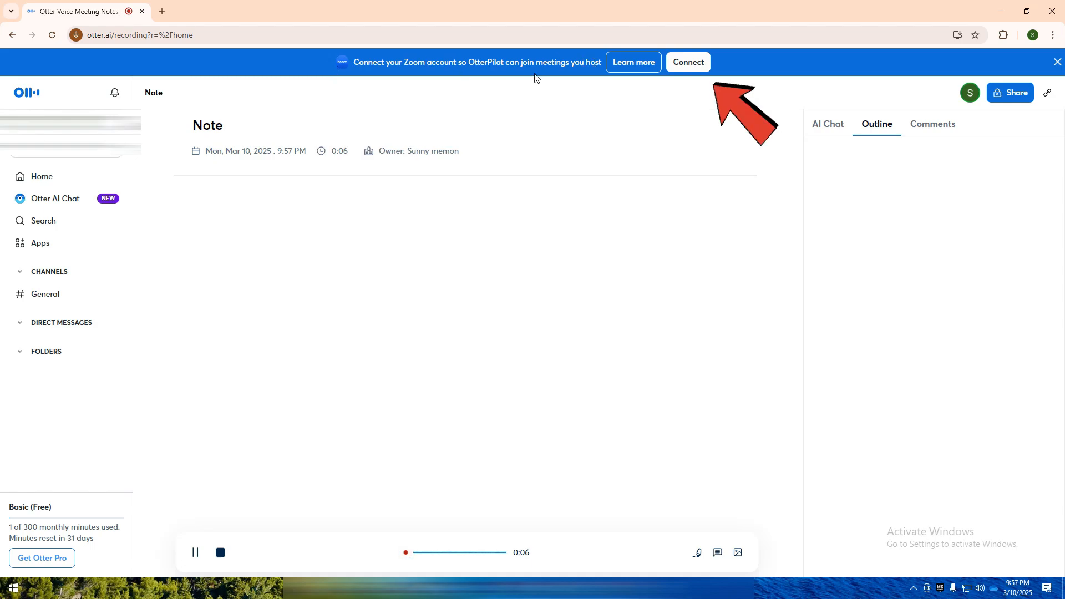
mouse_move(499, 111)
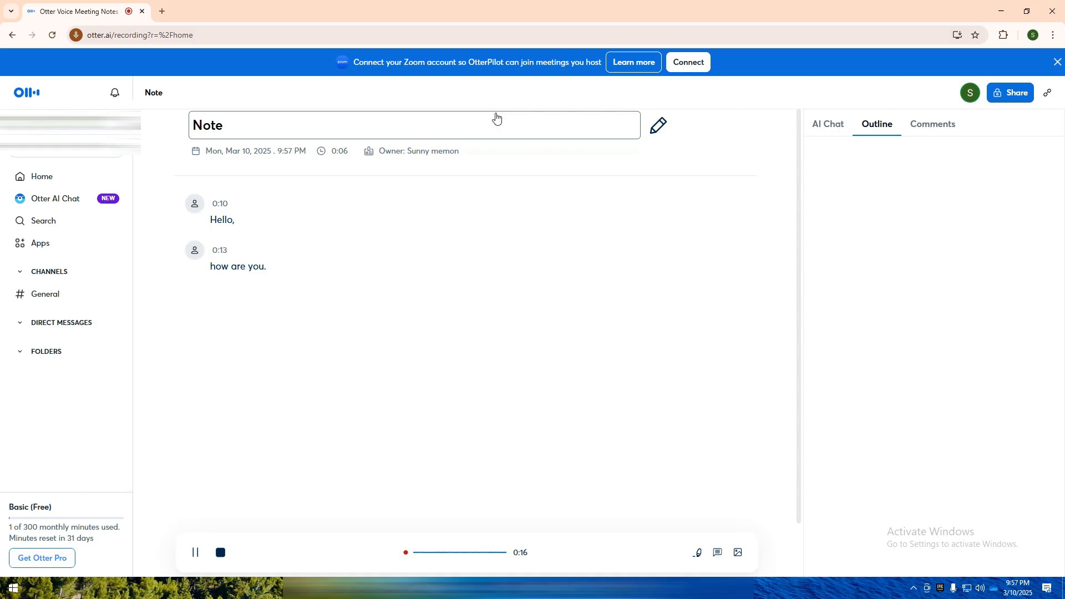
left_click(238, 520)
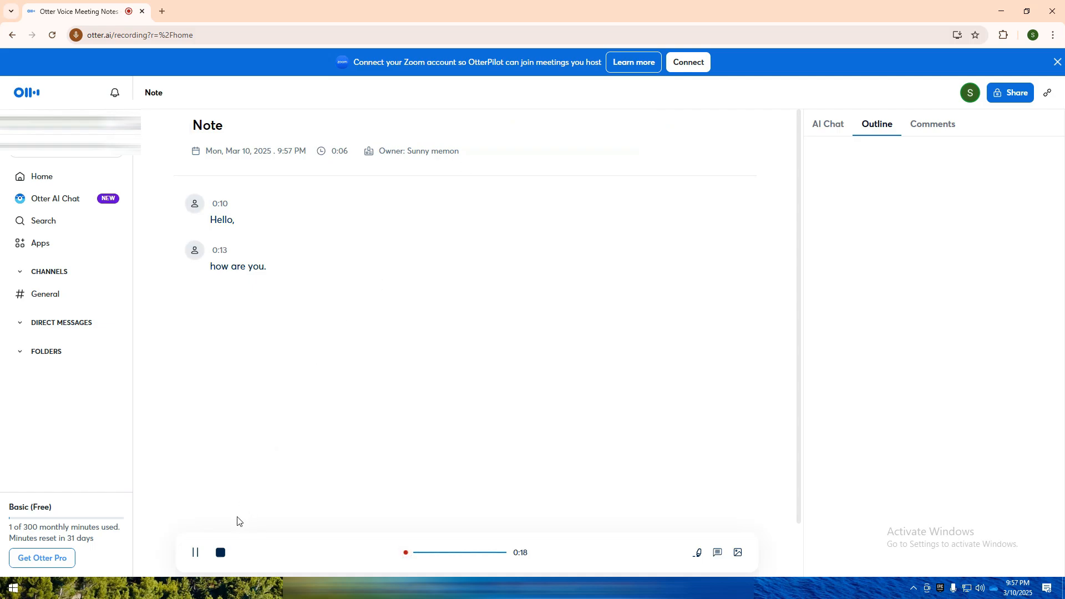
Select the "how are you" transcript line, view Comments, then return to the Outline
double_click(238, 266)
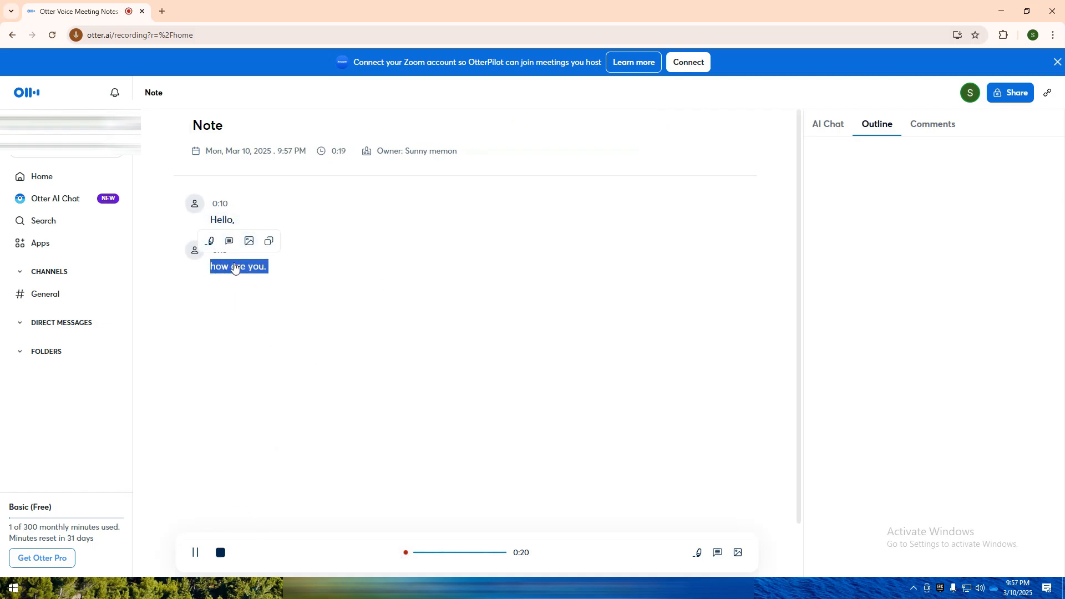
mouse_move(210, 242)
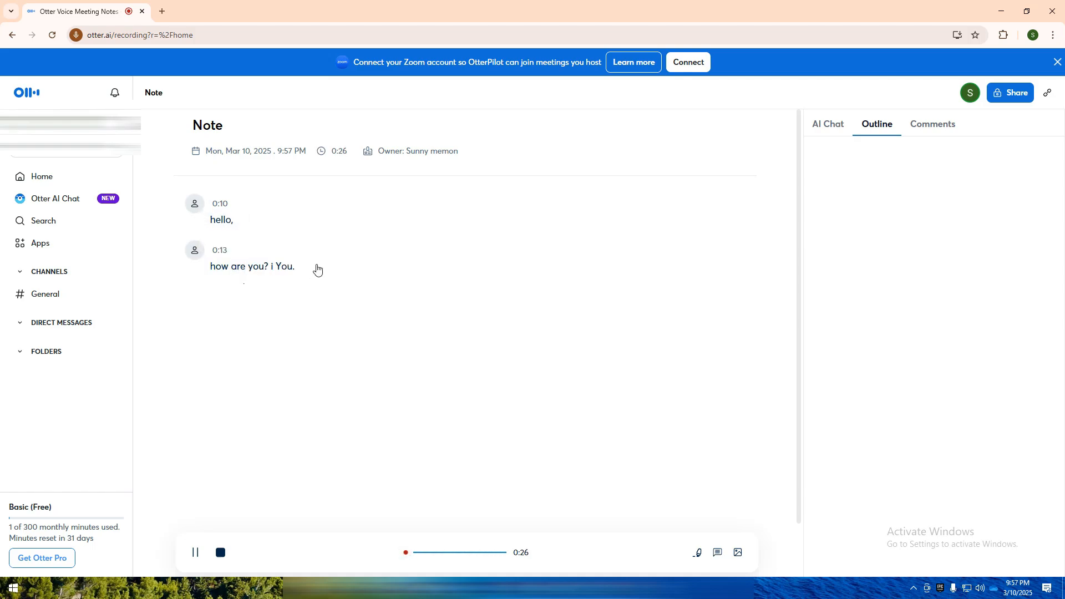
left_click(932, 124)
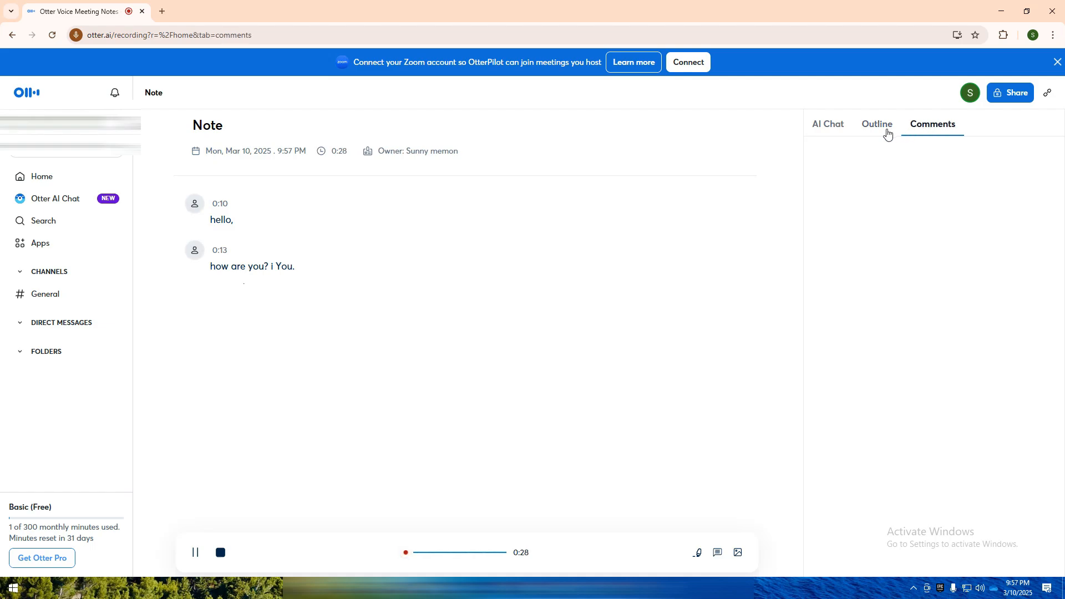
left_click(877, 124)
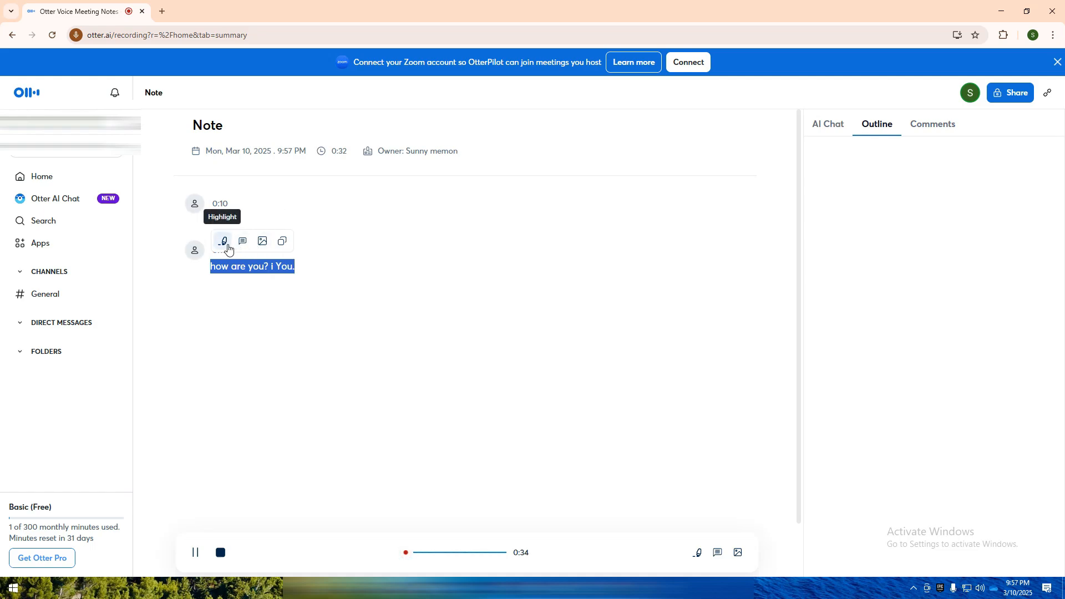
mouse_move(282, 240)
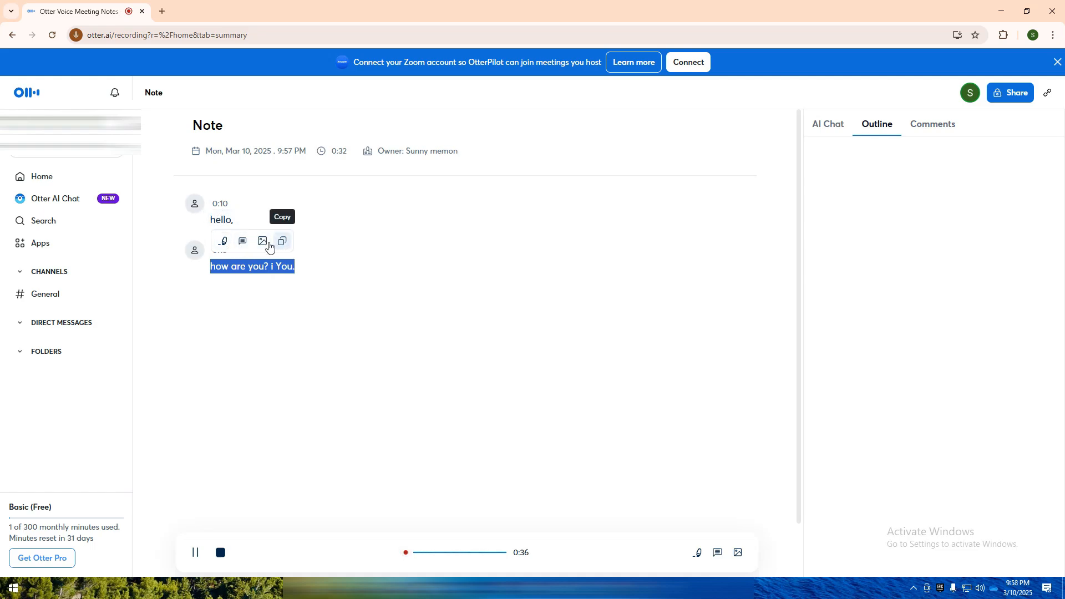
mouse_move(296, 242)
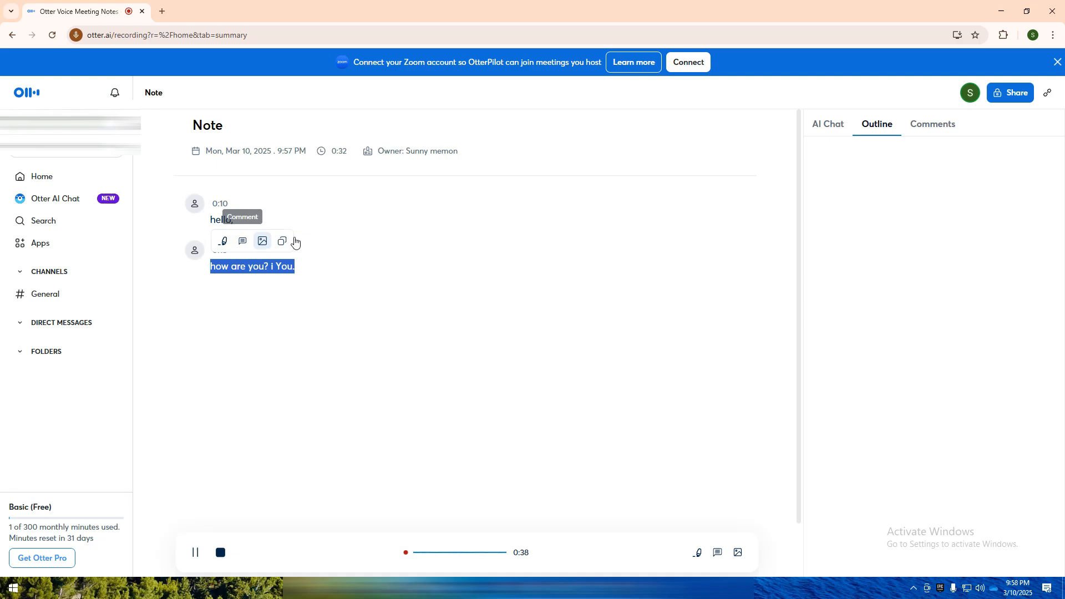
mouse_move(242, 241)
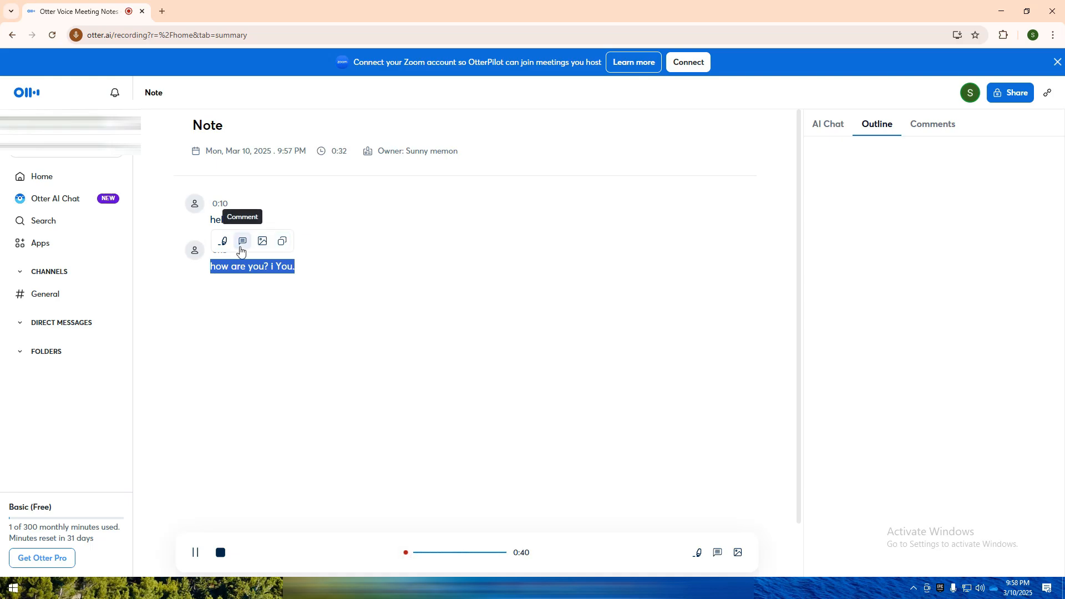
mouse_move(229, 569)
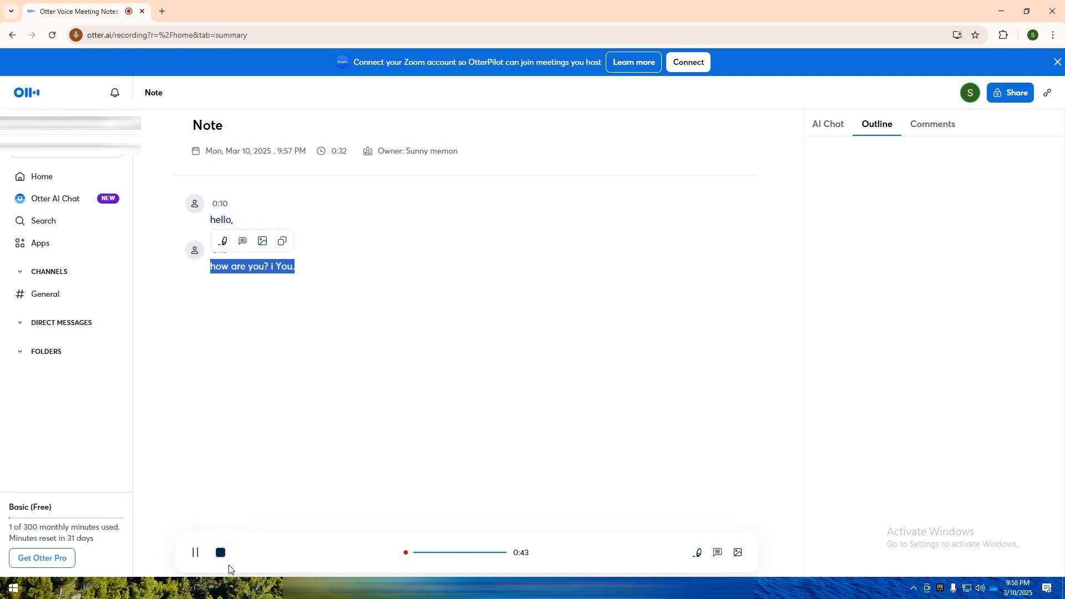
Stop and save the 44-second Note, open it, and dismiss the Slack and AI Chat tips
left_click(220, 553)
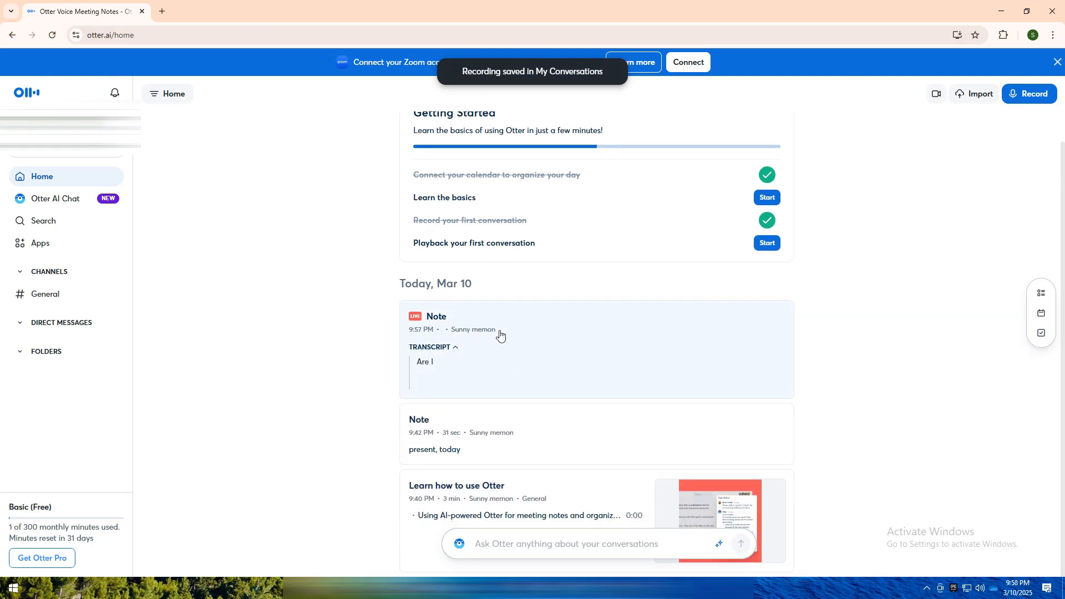
left_click(436, 315)
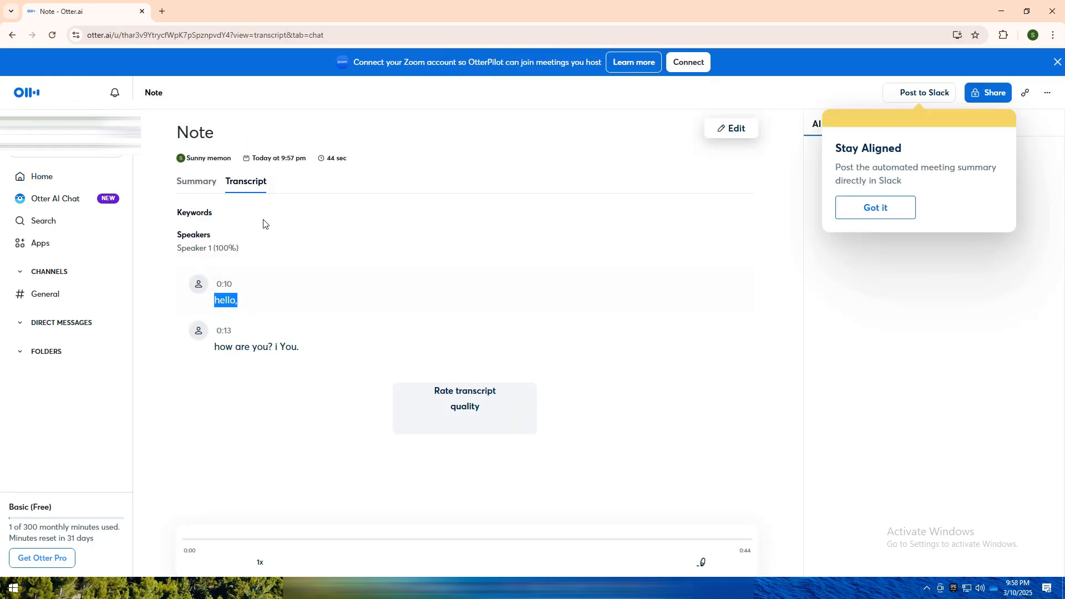
left_click(875, 207)
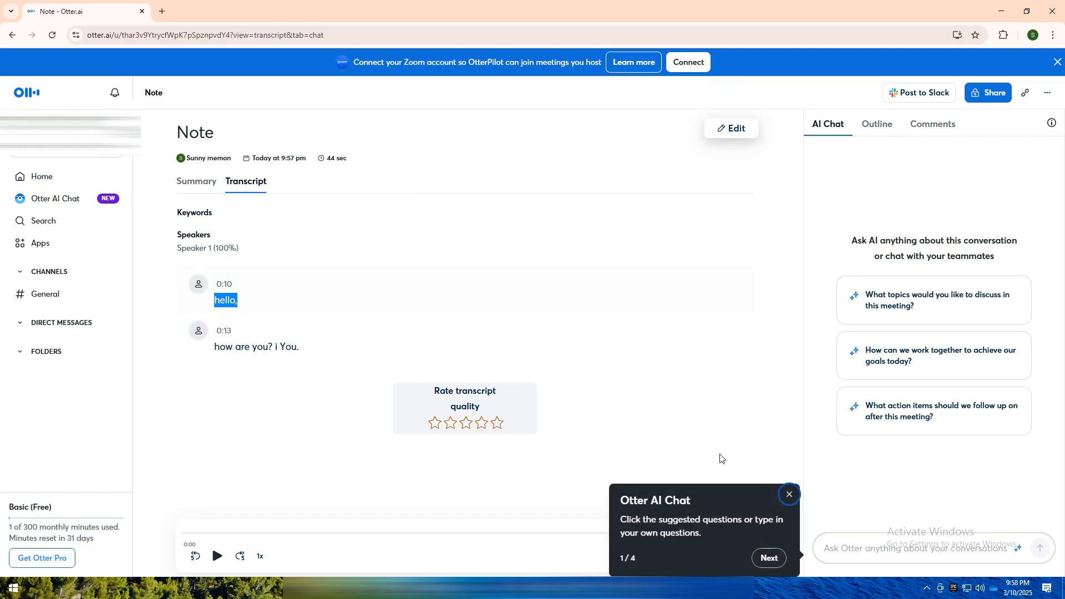
left_click(789, 494)
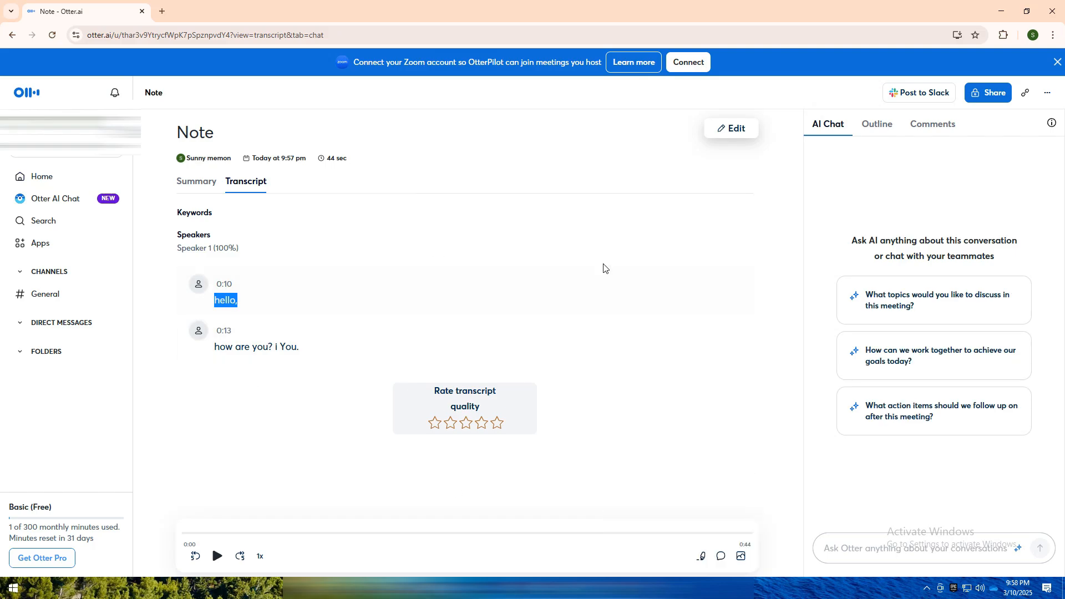